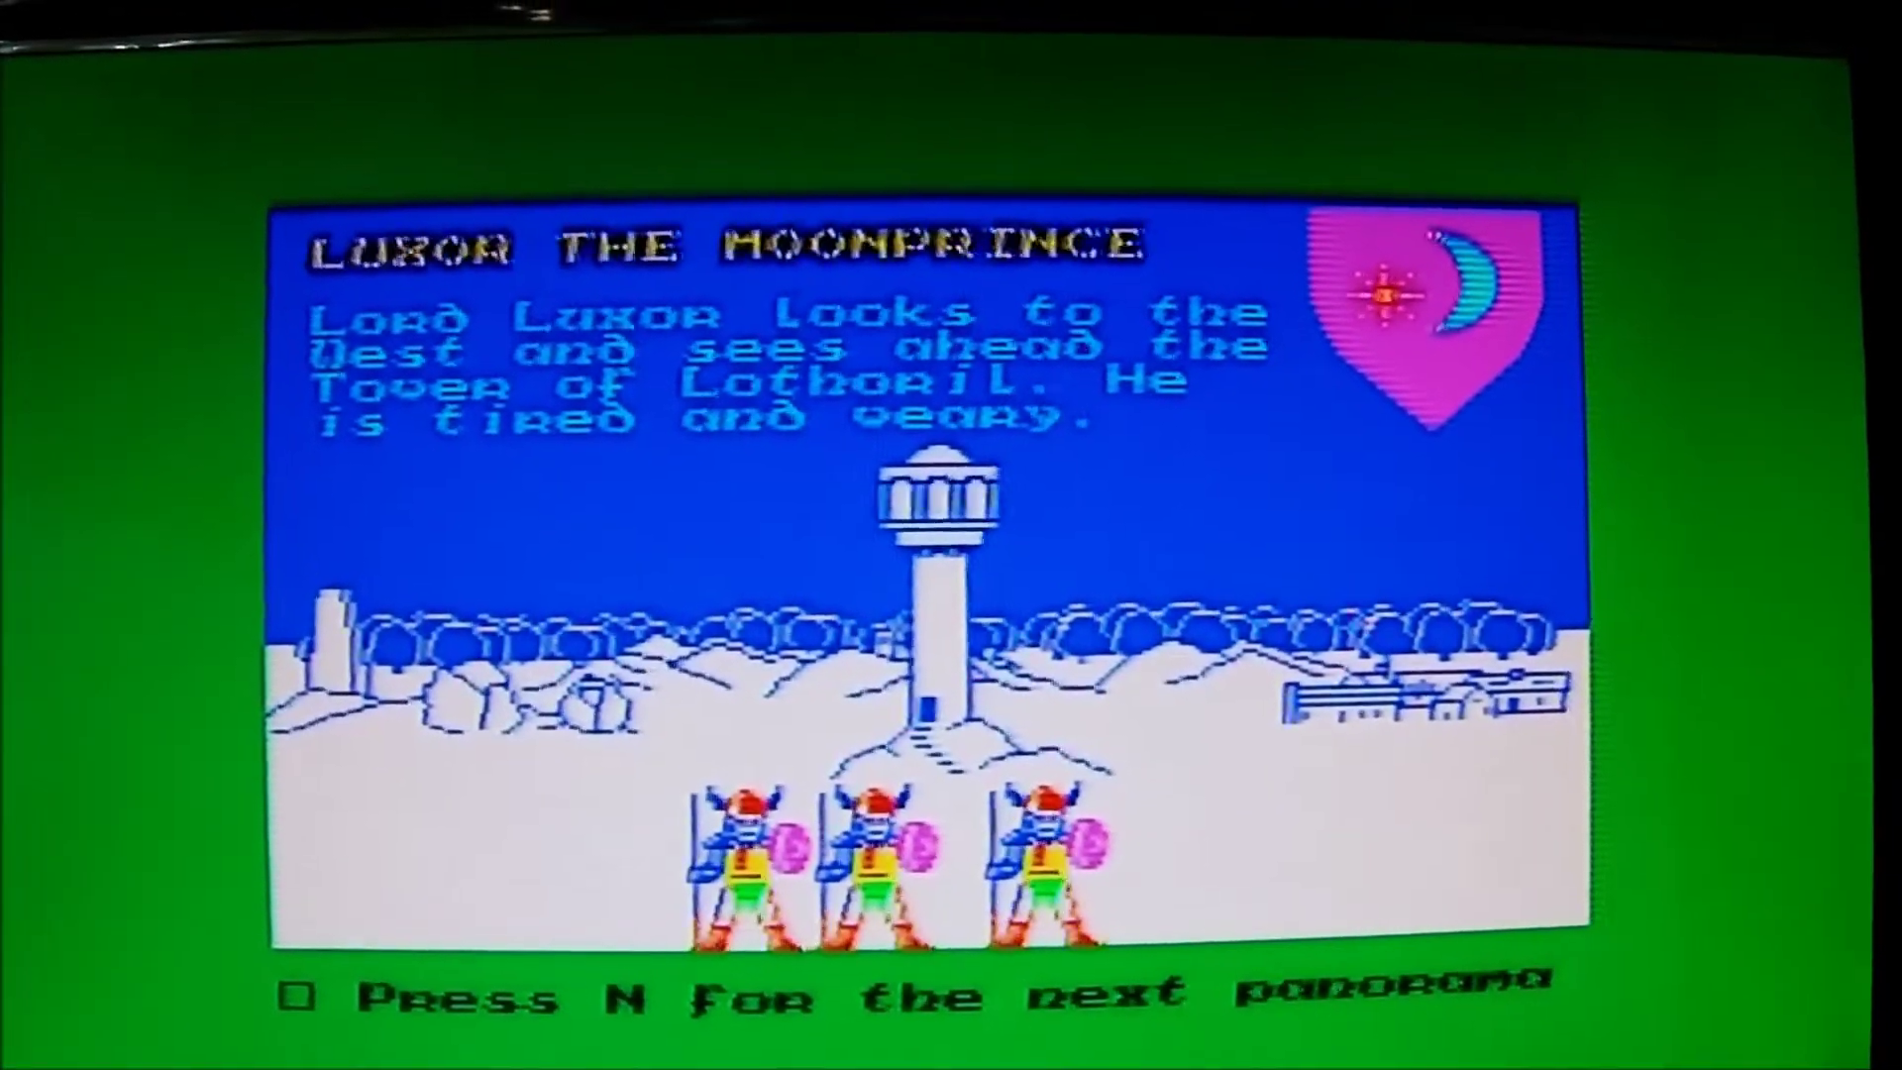
{"action": "key", "text": "n"}
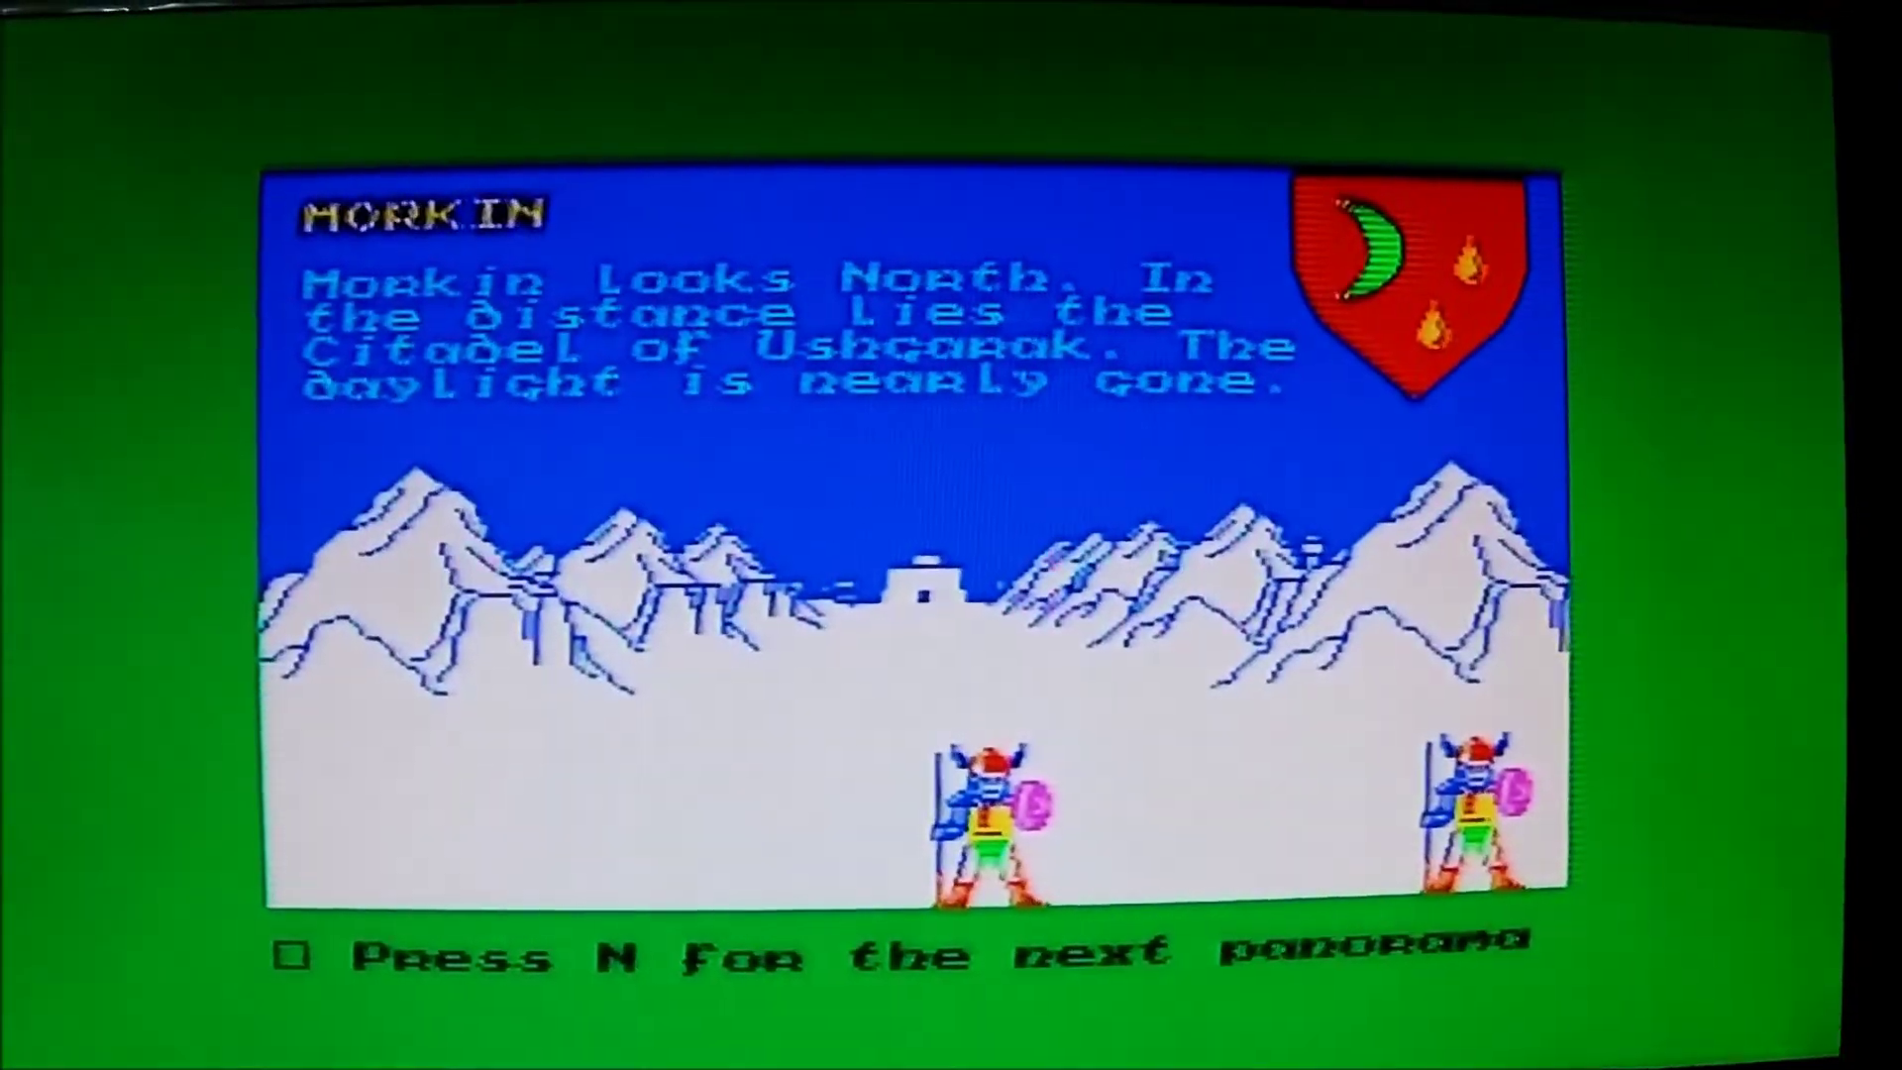
{"action": "key", "text": "n"}
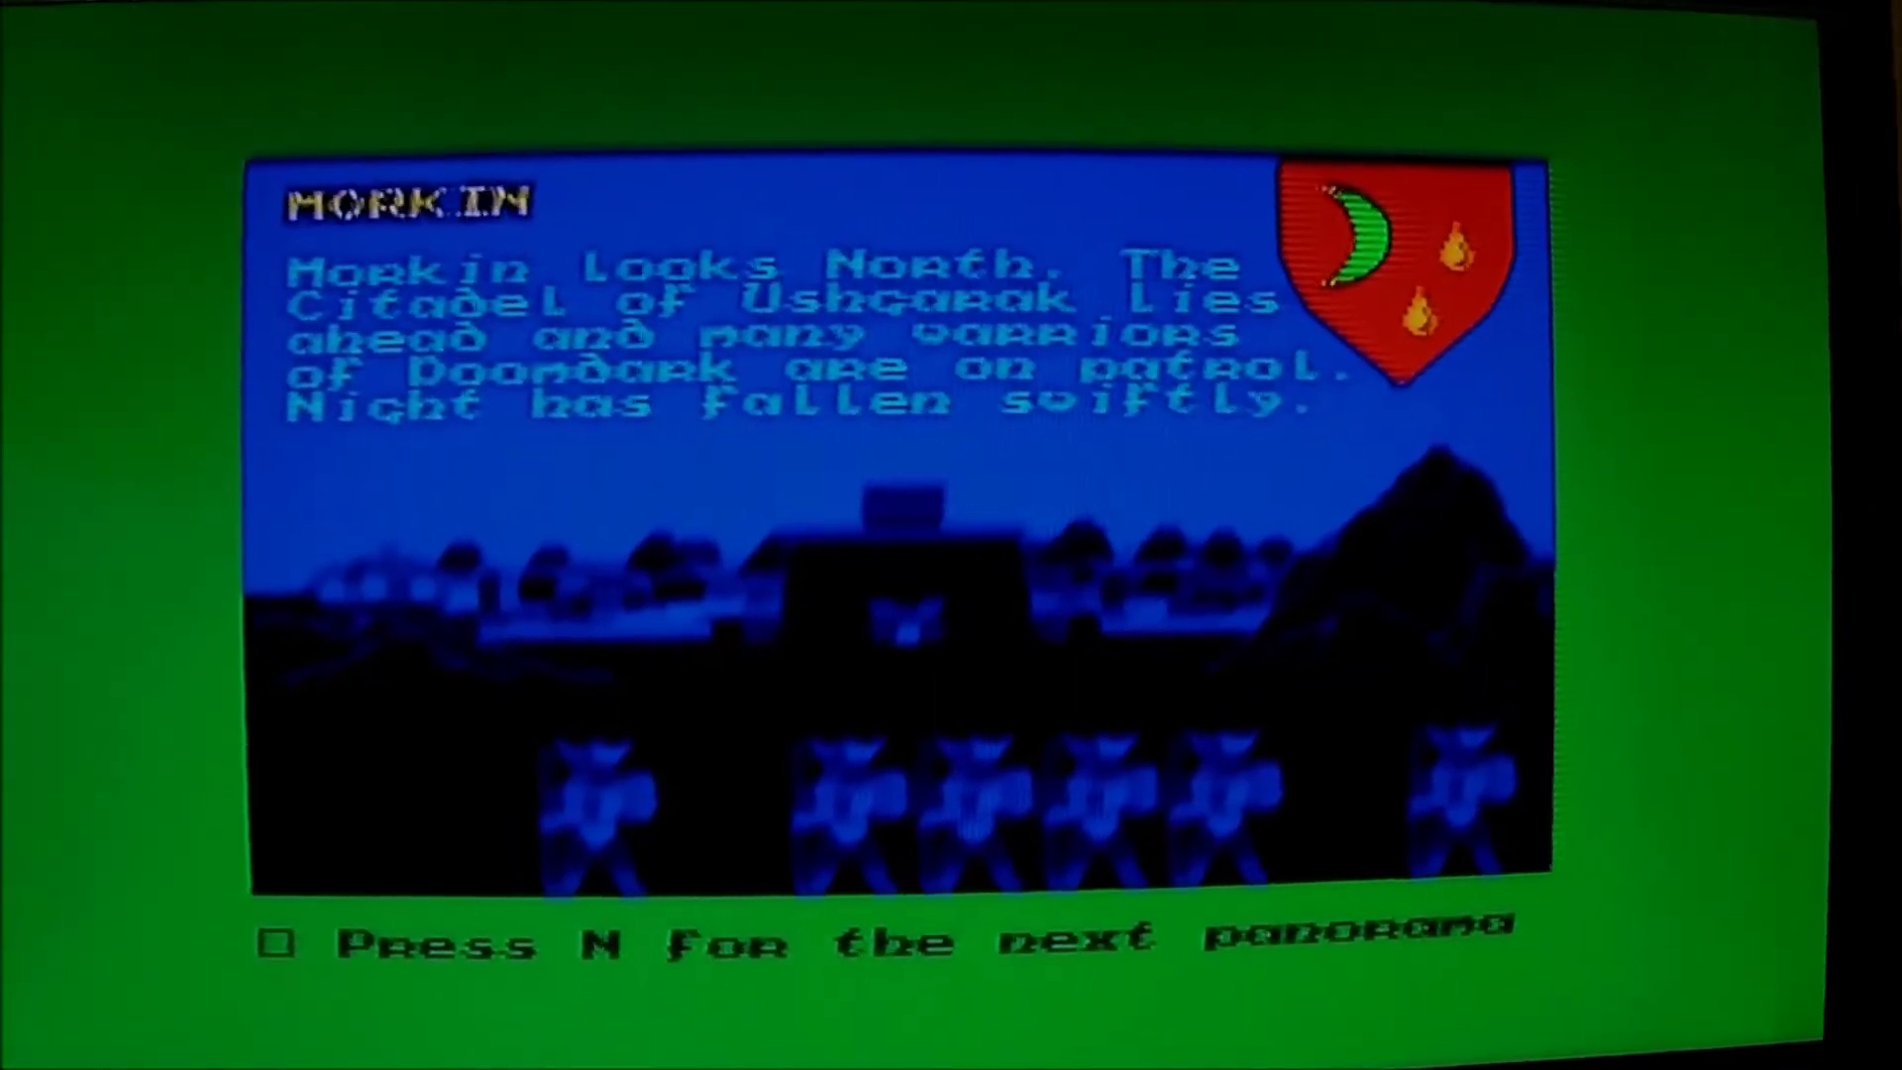
{"action": "key", "text": "n"}
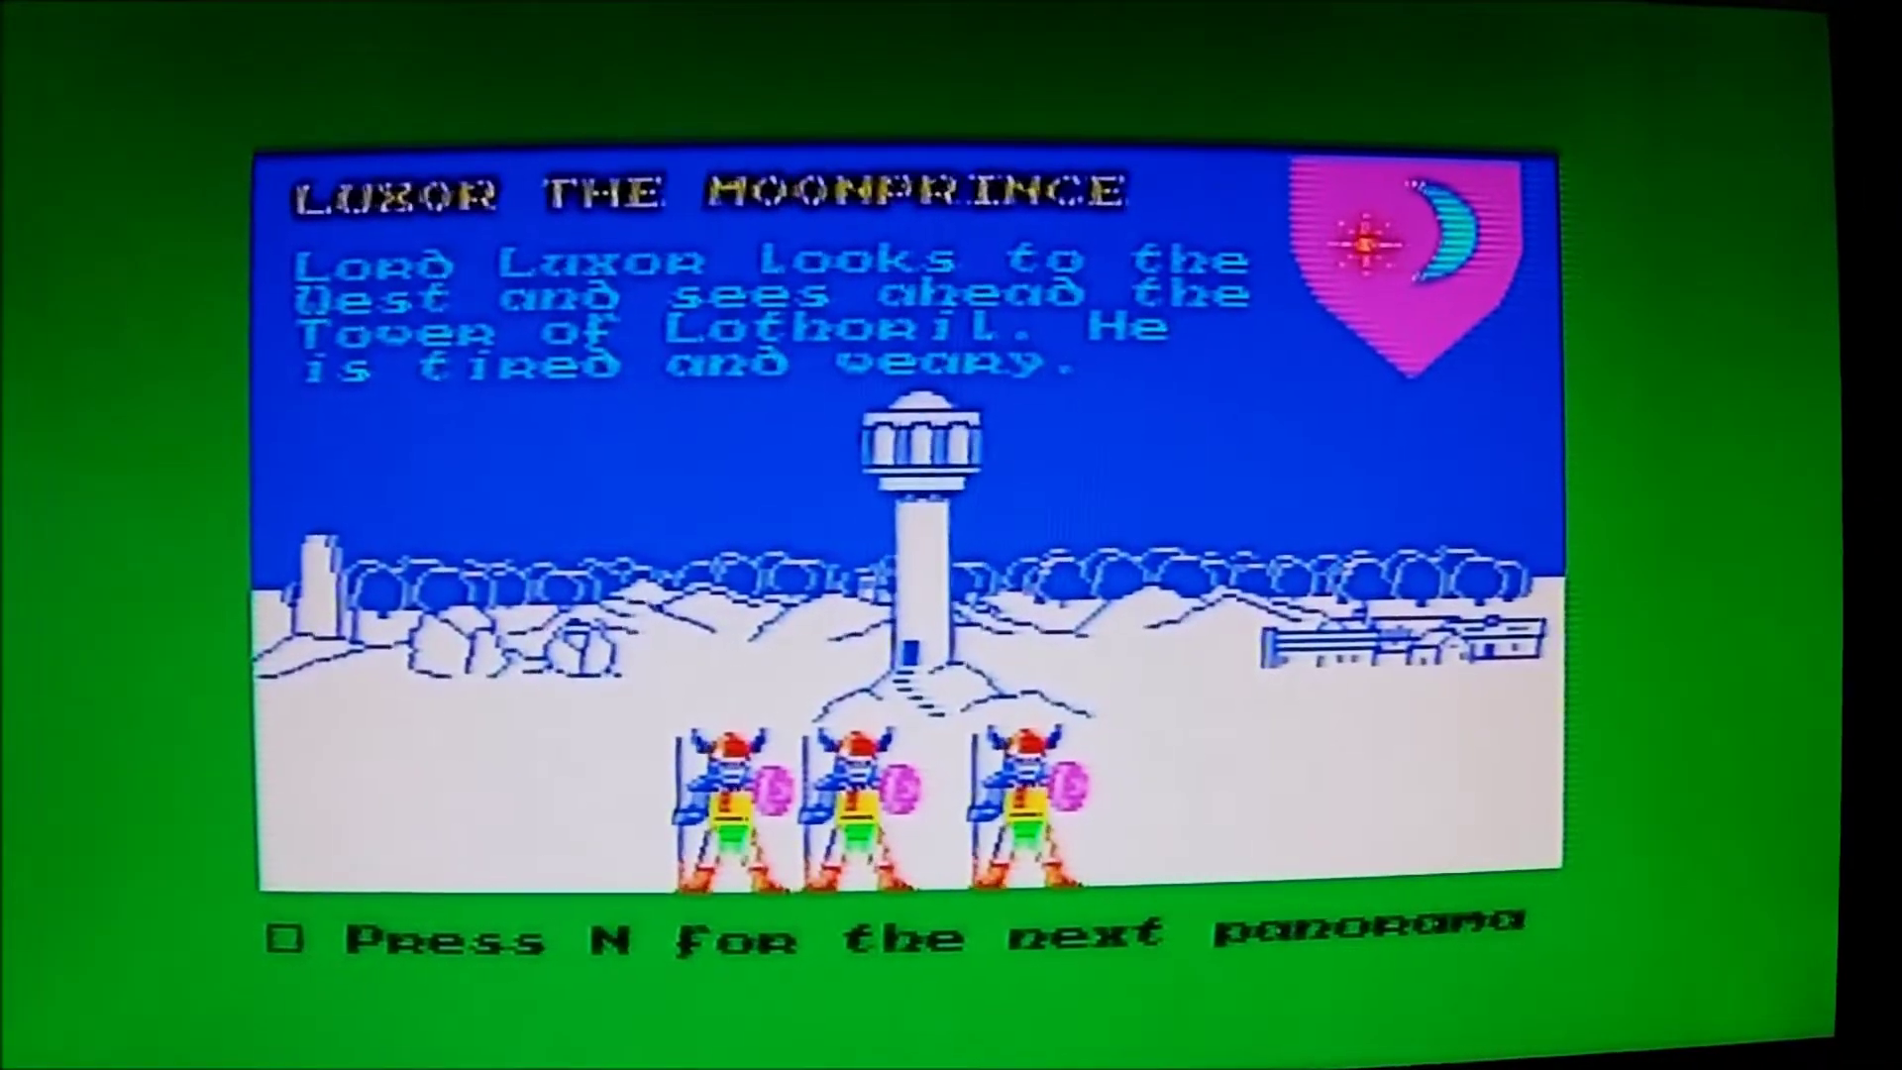